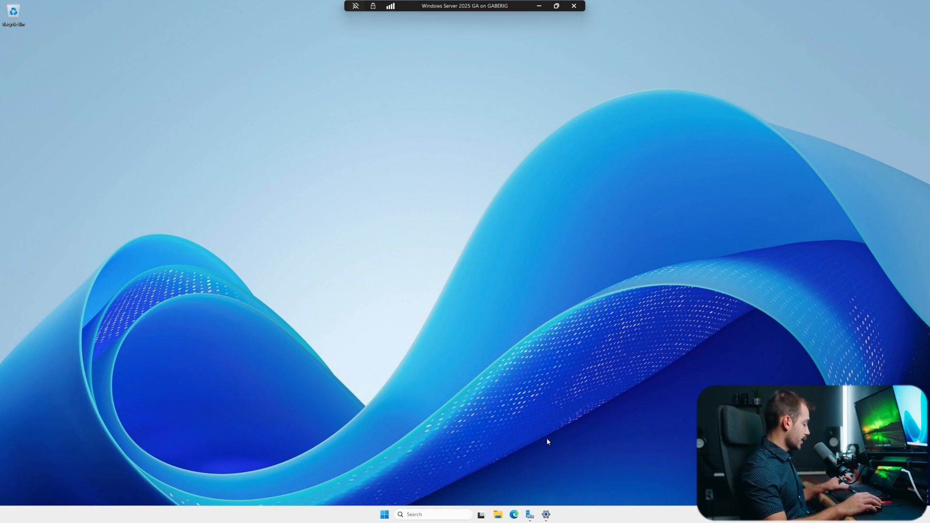
Search Start for cmd and launch Command Prompt as administrator.
click(384, 514)
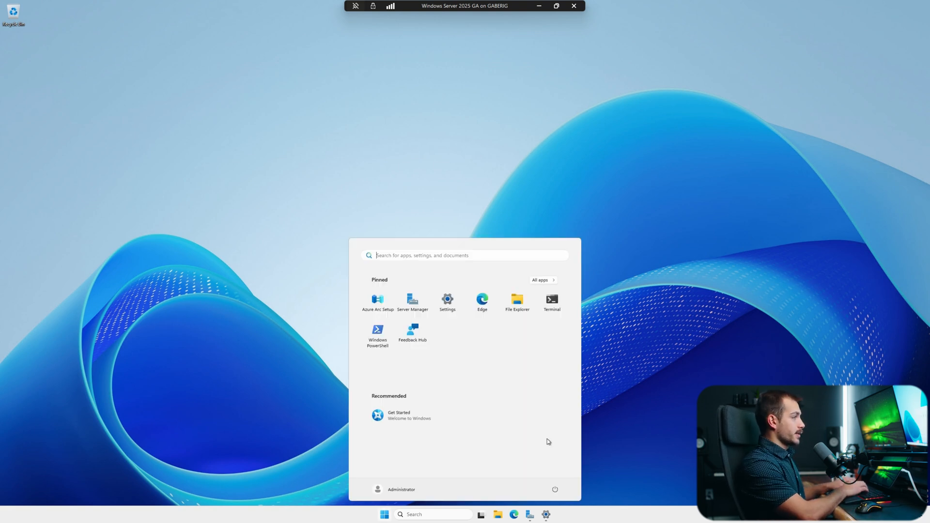
text(cmd)
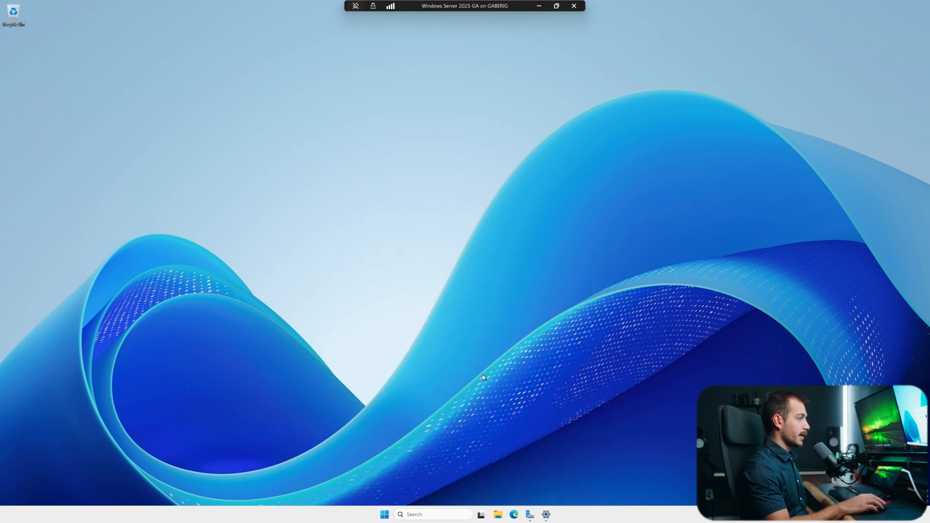
click(553, 515)
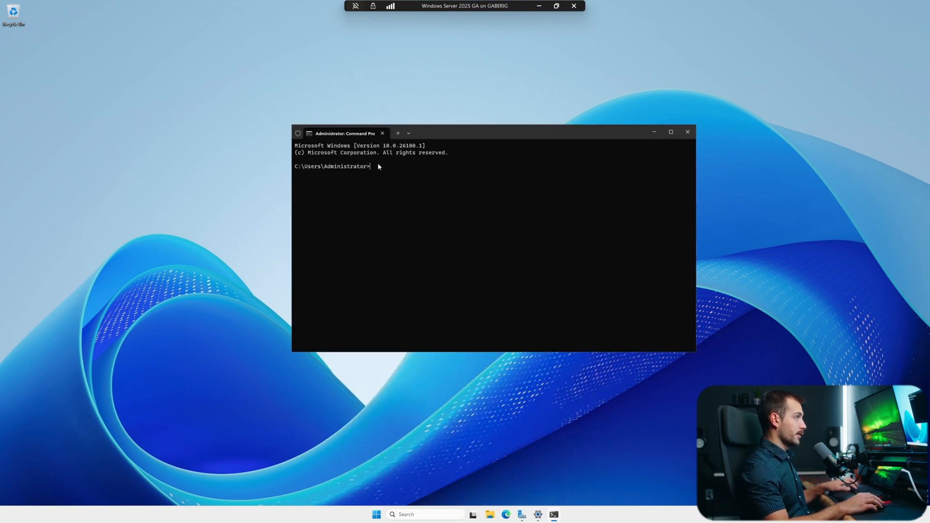
Run DISM /Online /Get-CurrentEdition to confirm the ServerStandardEval edition.
text(DISM /Online /Get-CurrentEdition)
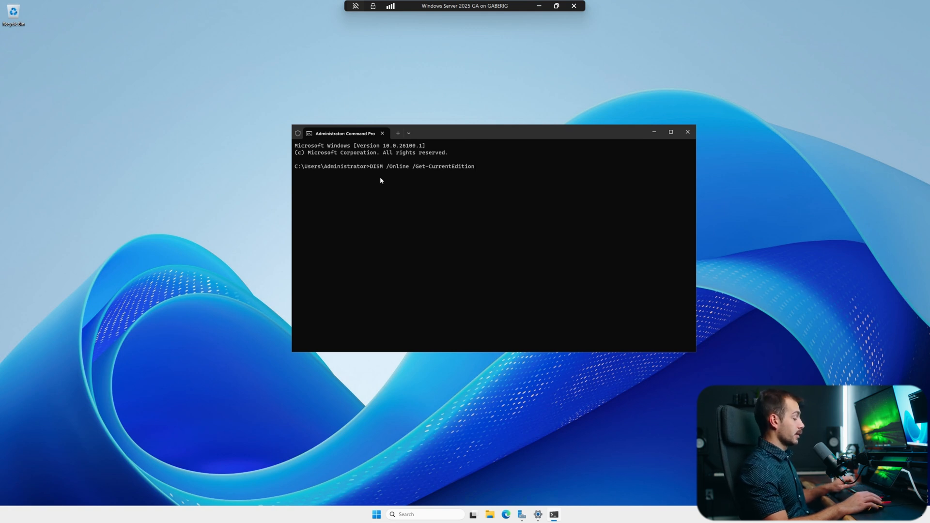
key(Enter)
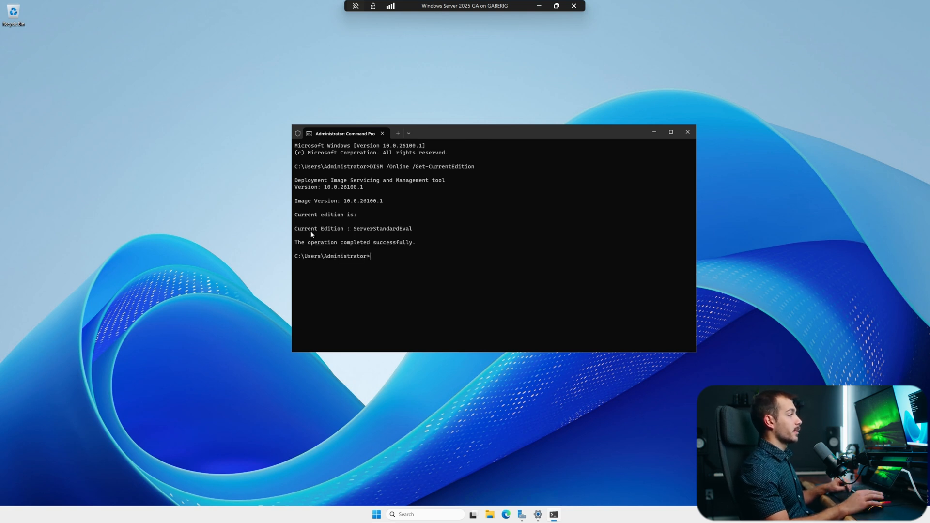
mouse_move(398, 238)
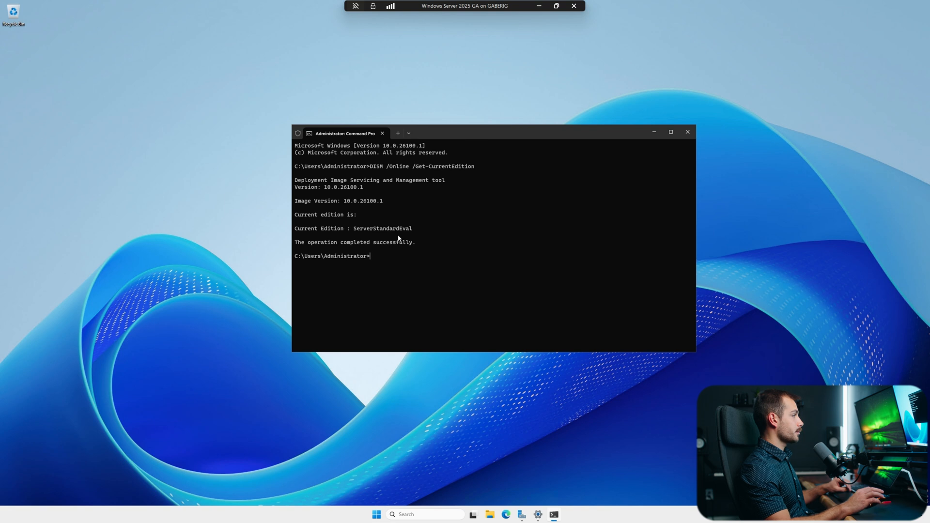
Run DISM /Online /Get-TargetEditions and select ServerDatacenter in the results.
text(DISM /Online /Get-TargetEditions)
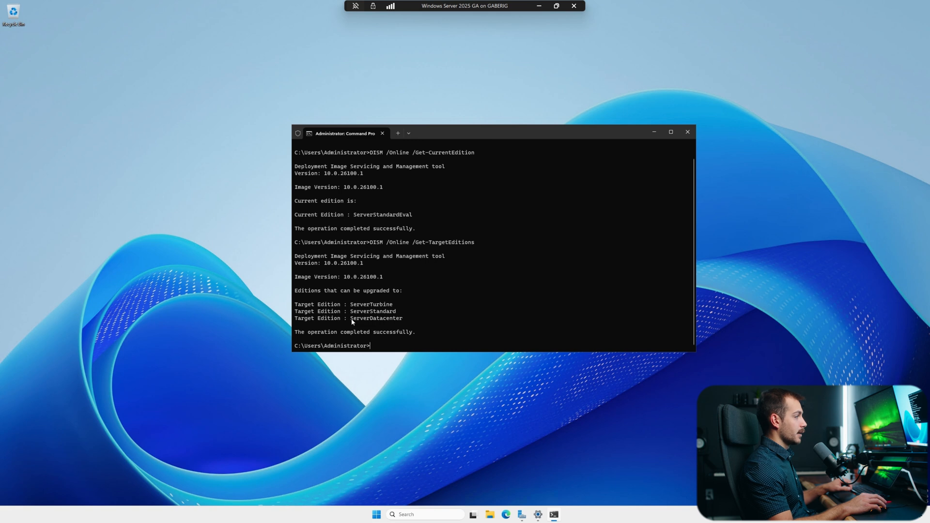
double_click(375, 318)
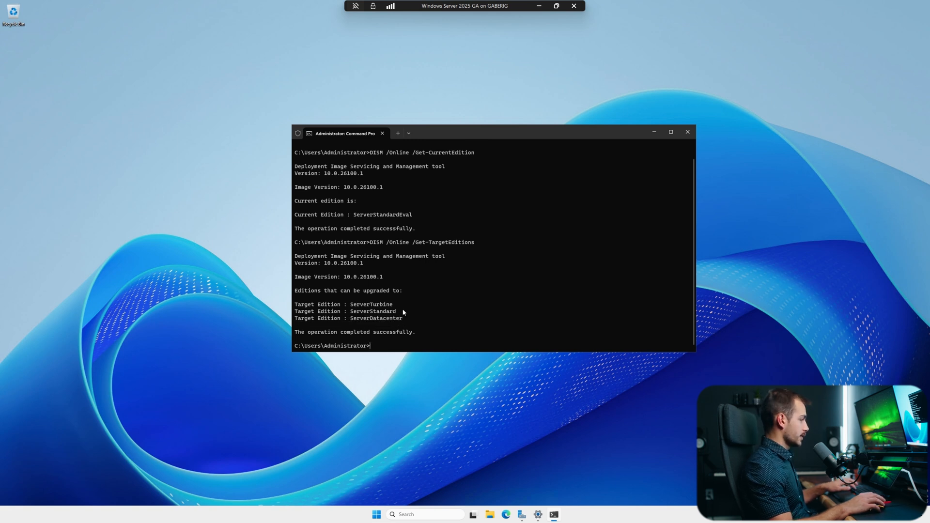
Set the edition to ServerDatacenter with a product key, then enter shutdown /r /t 0.
text(DISM /Online /Set-Edition:ServerDatacenter /ProductKey:XXXXX-XXXXX-XXXXX-XXXXX-XXXXX /AcceptEula)
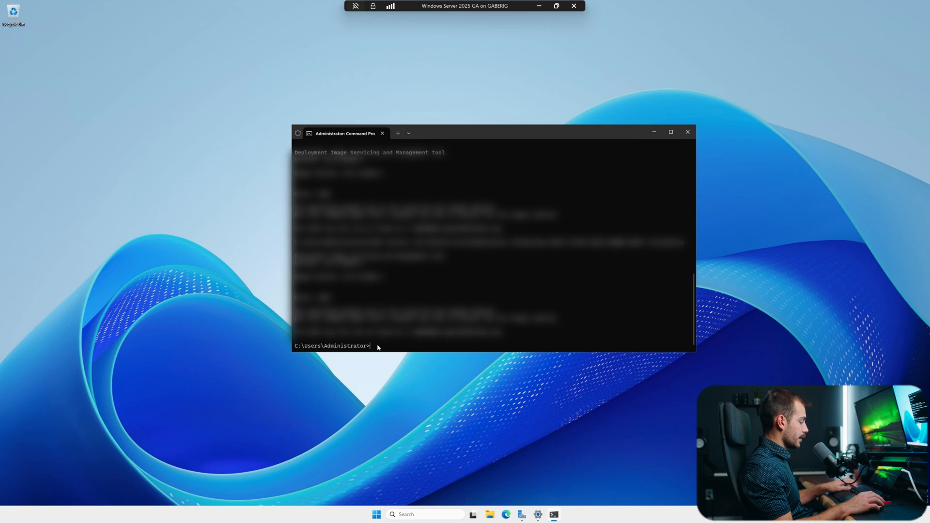
text(shutdown /r /t 0)
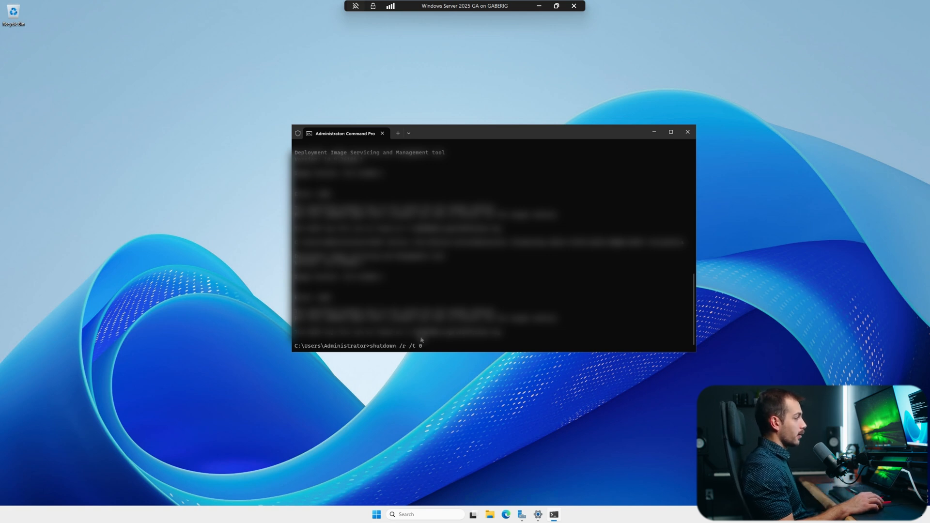